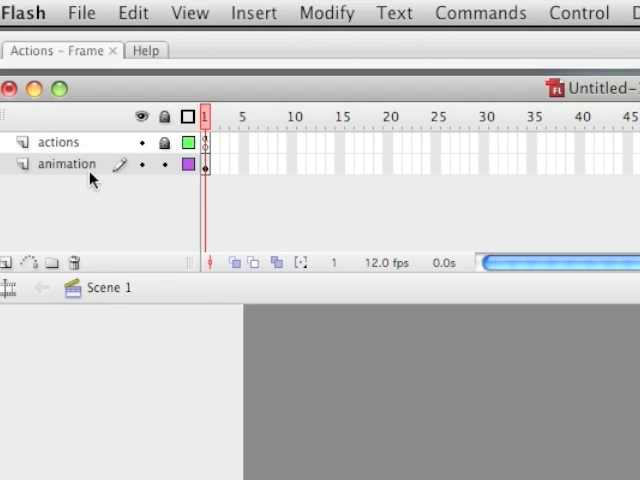
mouse_move(90, 196)
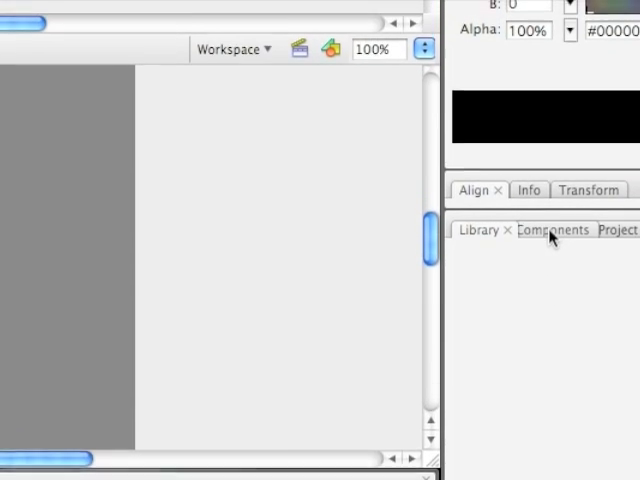
Expand the User Interface components list and choose the Button component
click(552, 240)
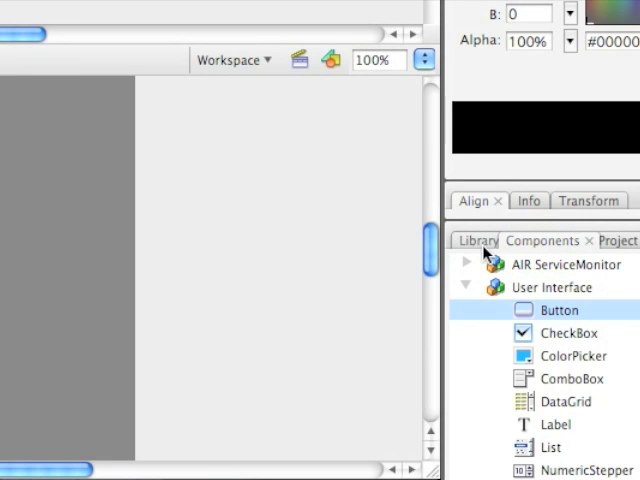
click(480, 240)
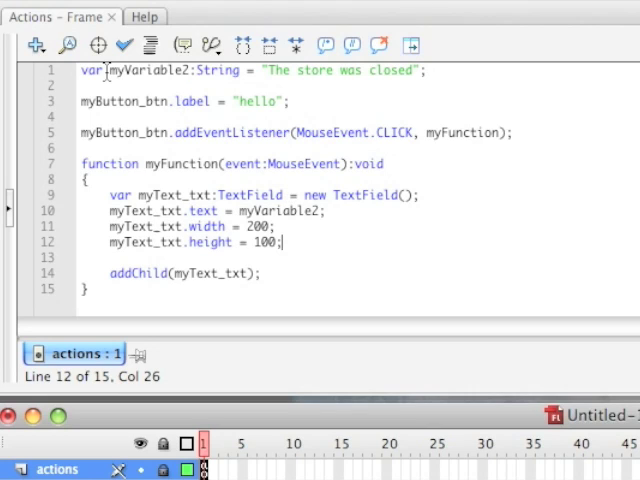
Start a second script line after myVariable2 reading var fdjaskld
click(204, 70)
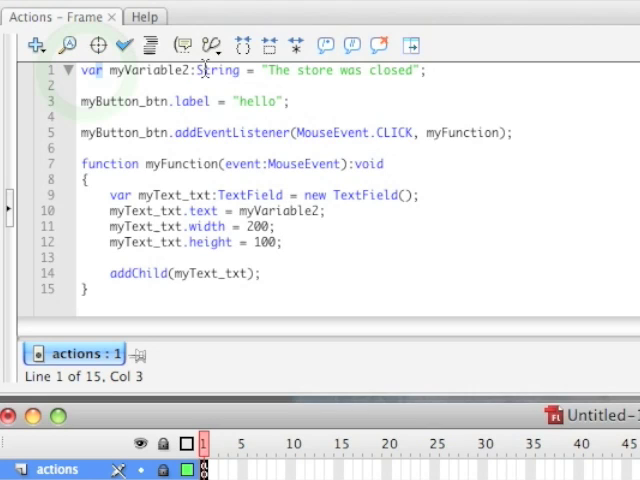
mouse_move(396, 70)
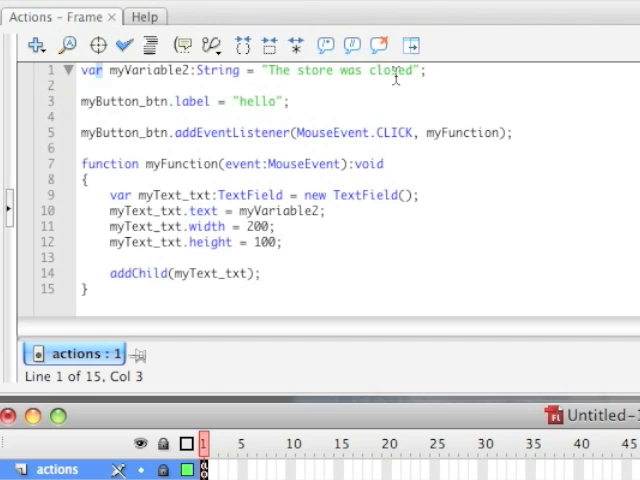
click(428, 70)
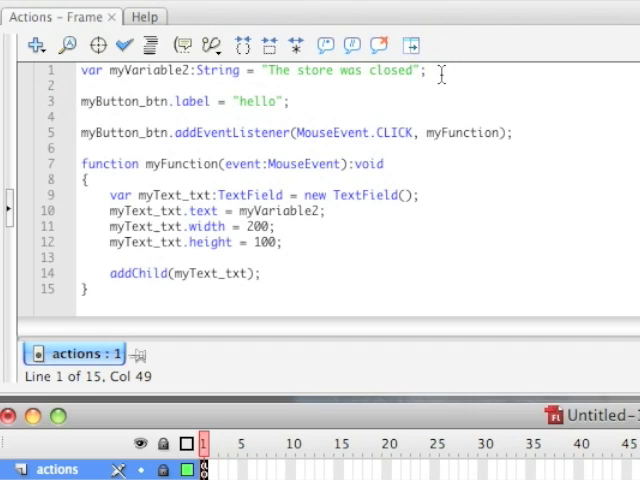
text(var)
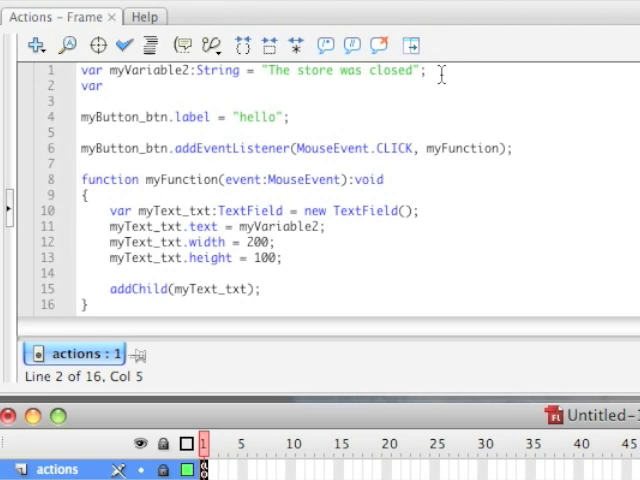
text(fdjaskld)
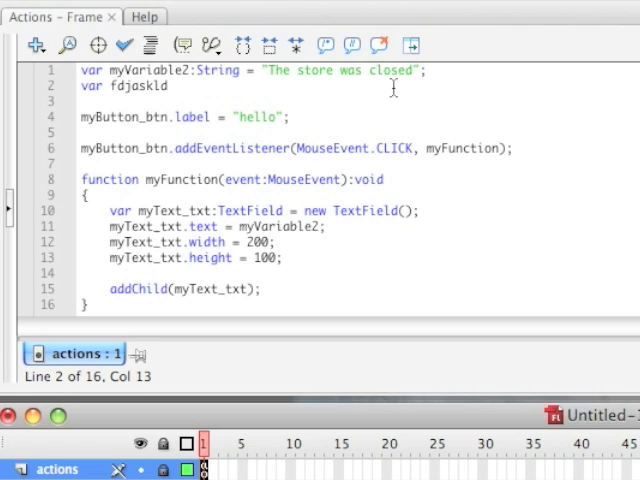
text(.)
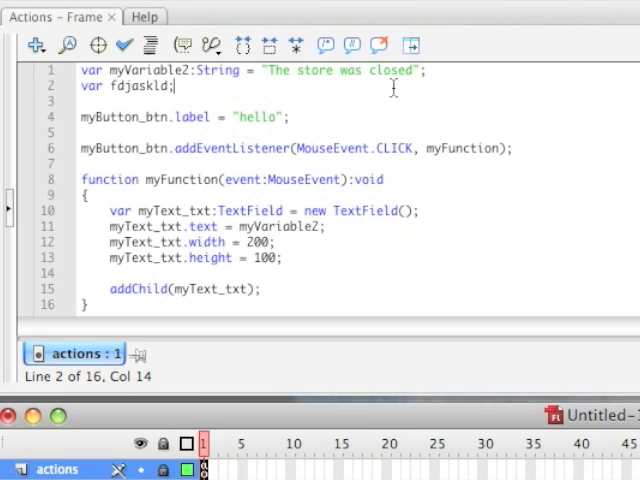
Complete line 2 as var fdjaskld:Number = 0; and begin a new line
key(Backspace)
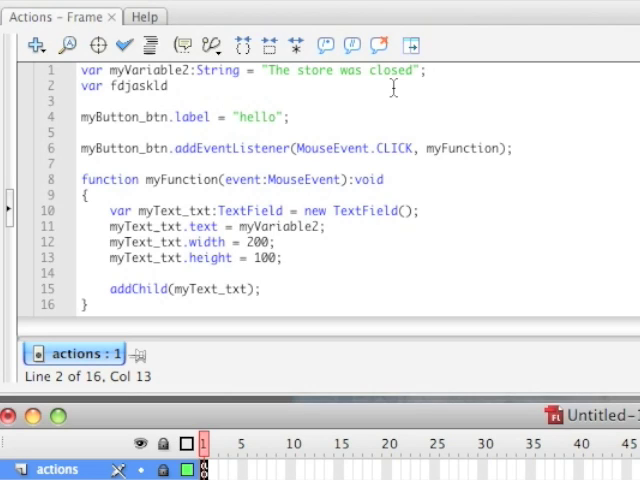
text(.)
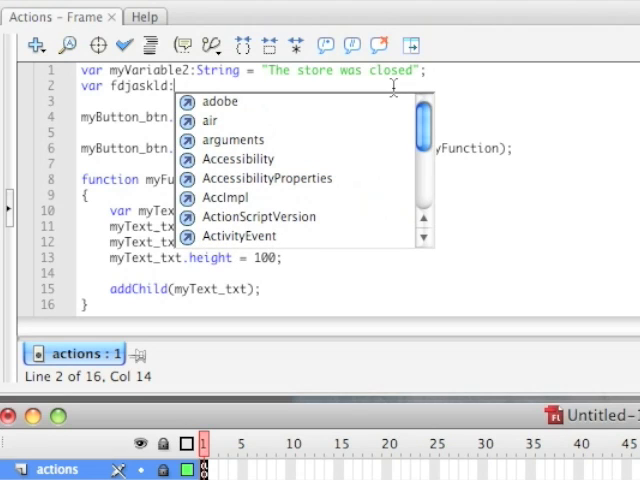
text(Number =)
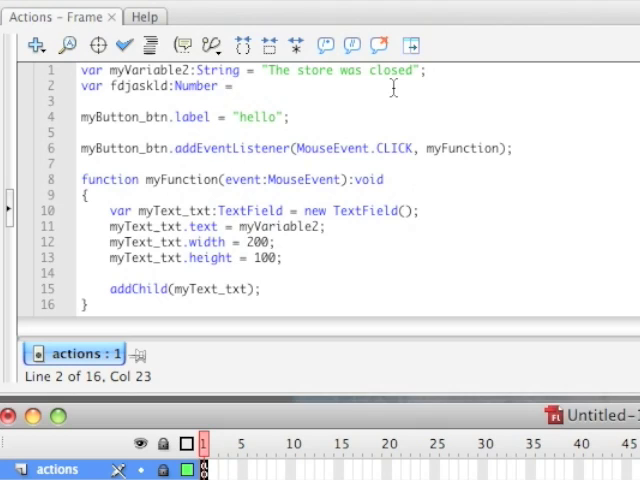
text(0)
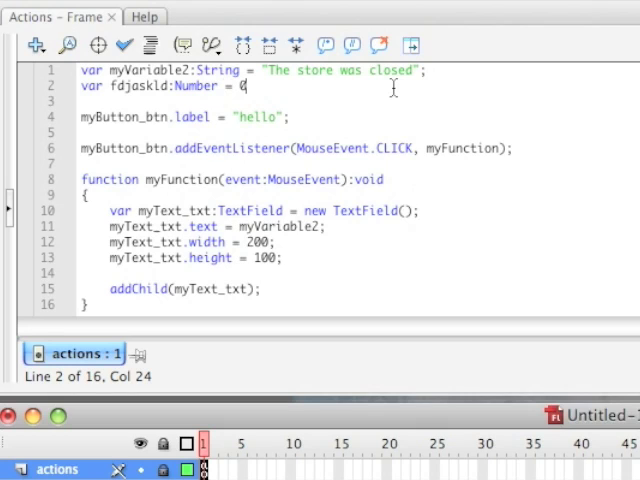
text(;)
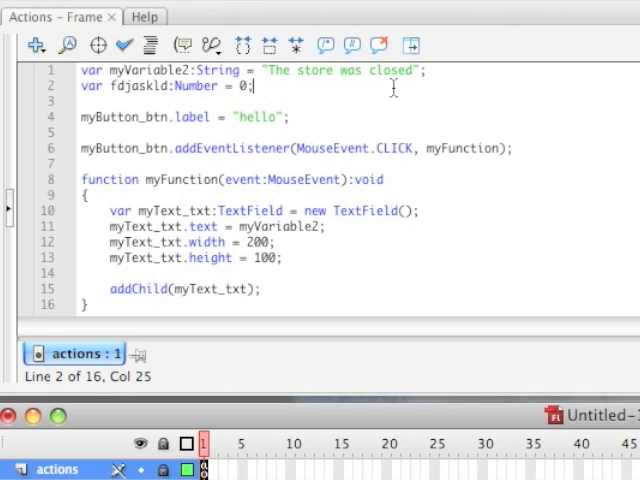
key(Return)
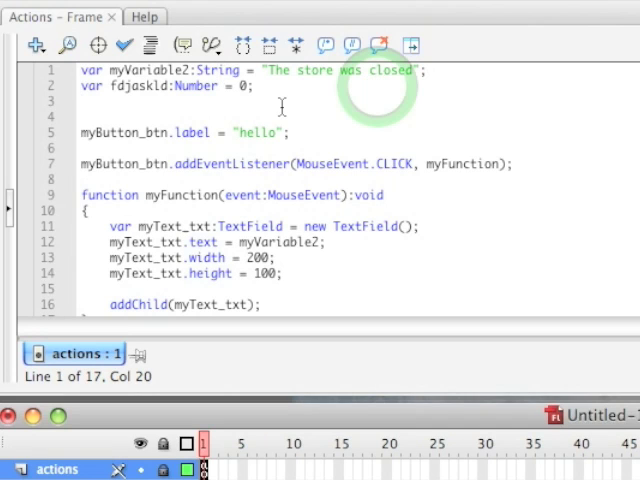
Drag a Button instance onto the stage and bring up the Window menu of panels
click(252, 86)
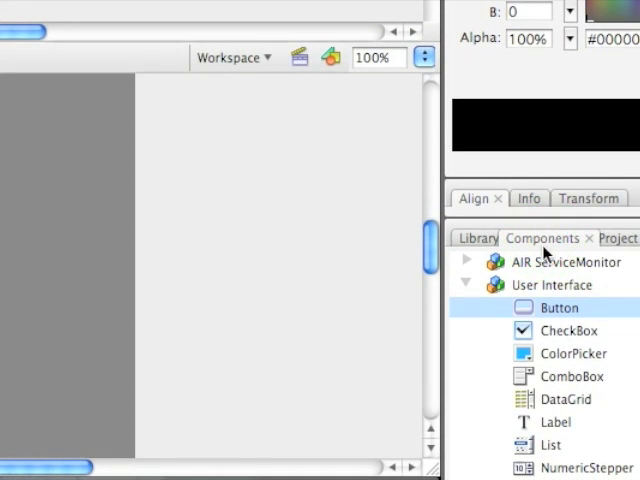
mouse_move(540, 320)
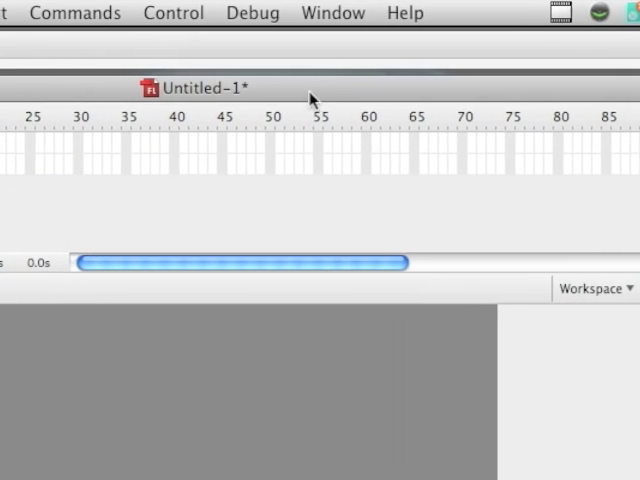
click(328, 12)
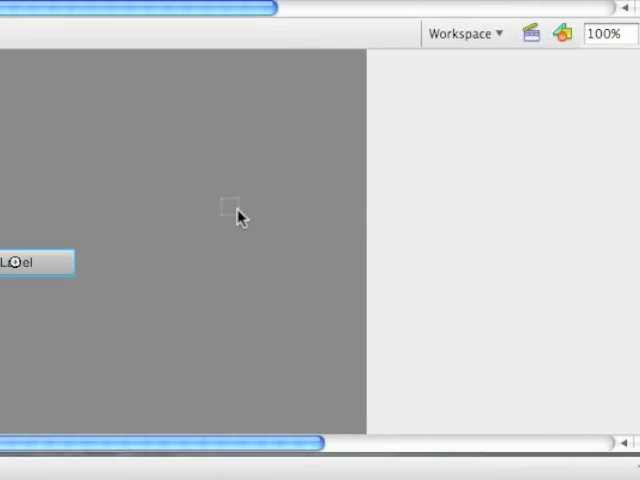
drag(36, 262, 324, 228)
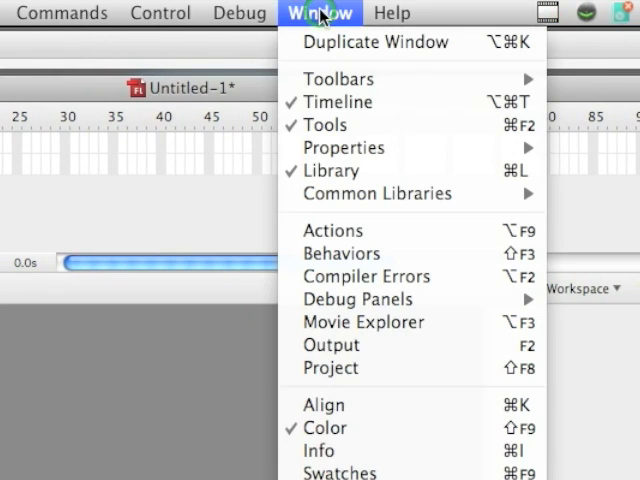
Show the Actions panel from the Window menu
click(342, 148)
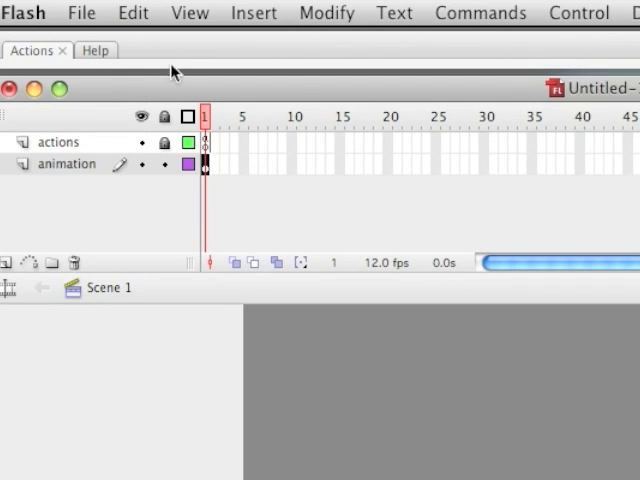
Expand the Actions - Frame panel to read the label, listener and TextField code
click(66, 164)
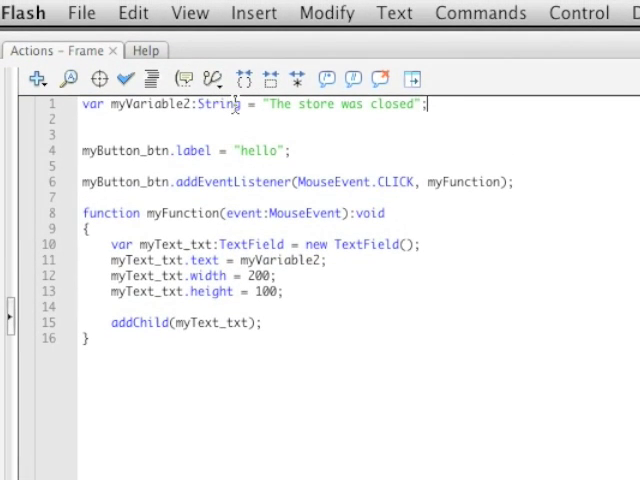
mouse_move(324, 104)
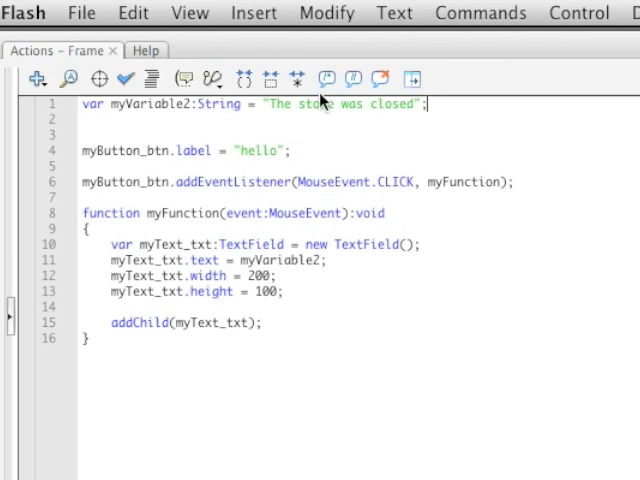
mouse_move(400, 104)
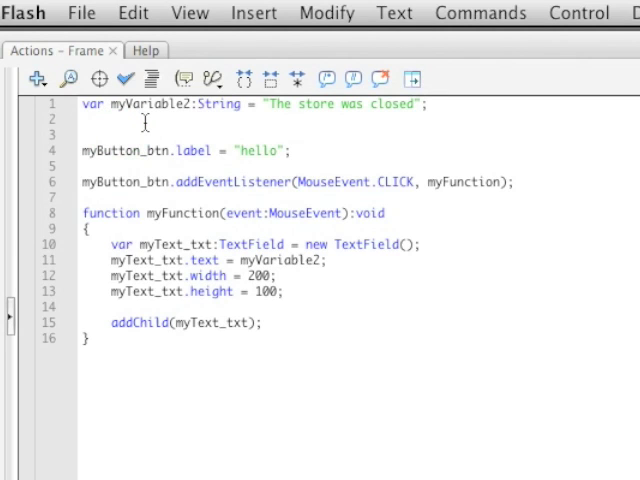
text(myB)
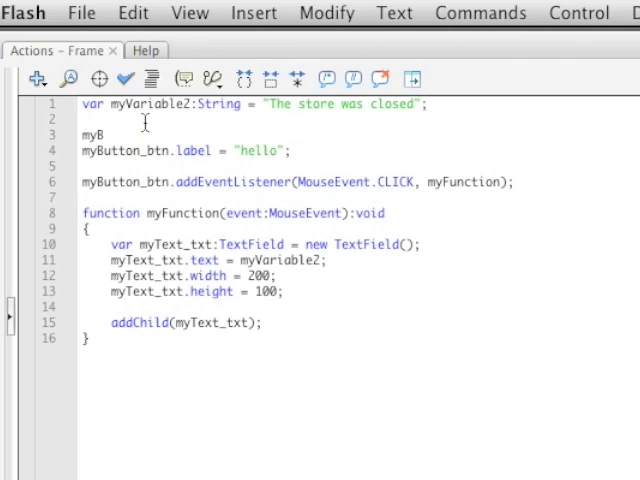
text(utton_btn.label)
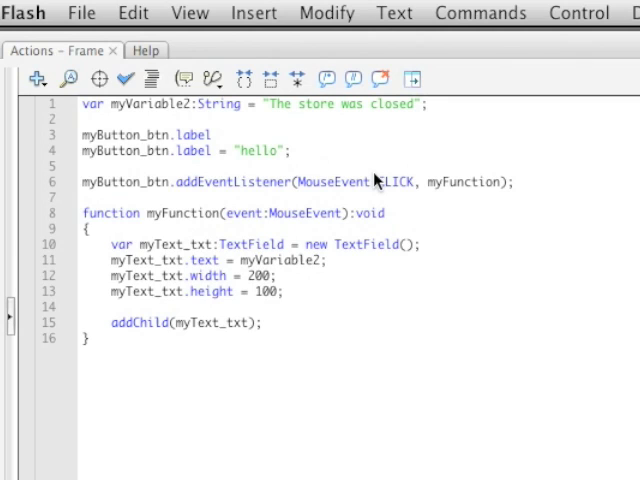
text(fjdklsjd)
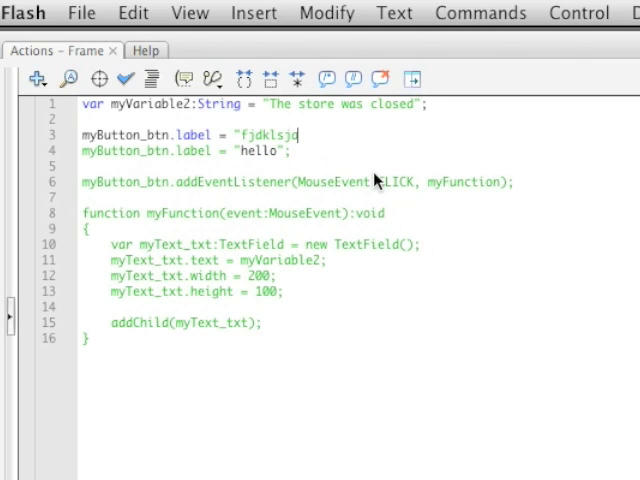
text(a)
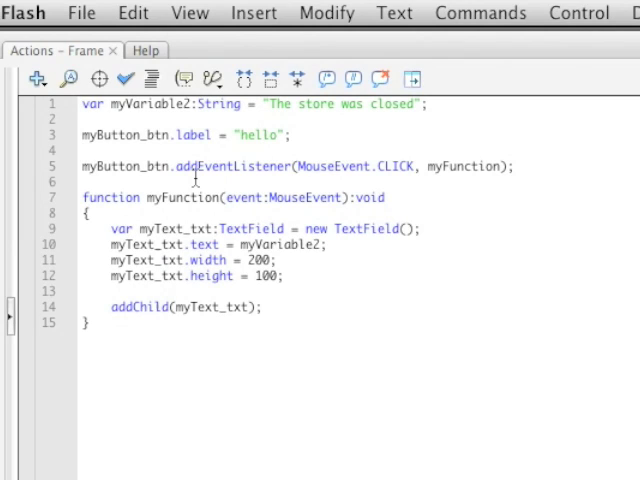
click(84, 150)
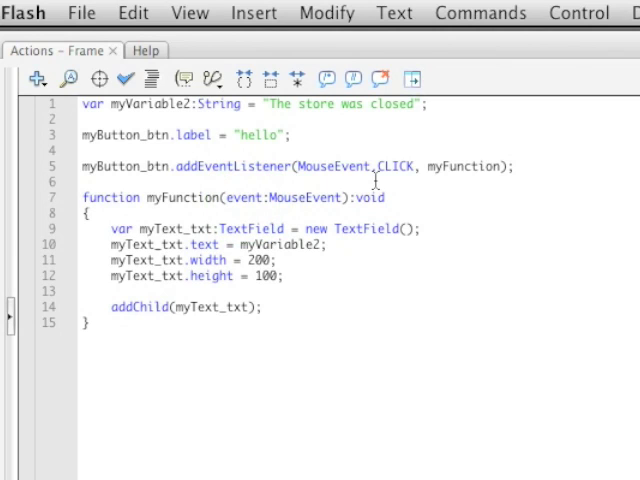
mouse_move(350, 204)
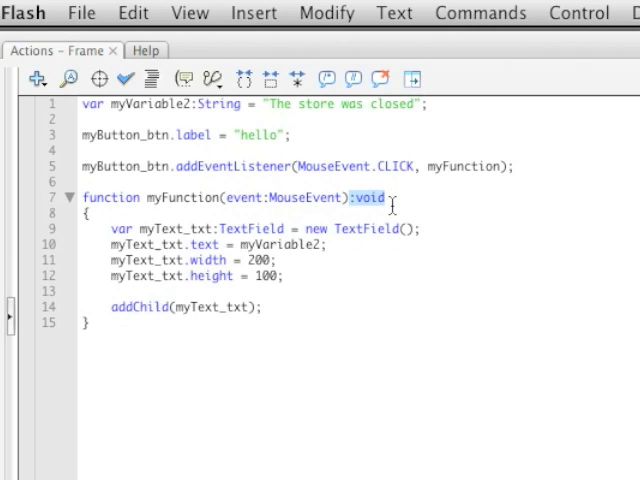
click(384, 196)
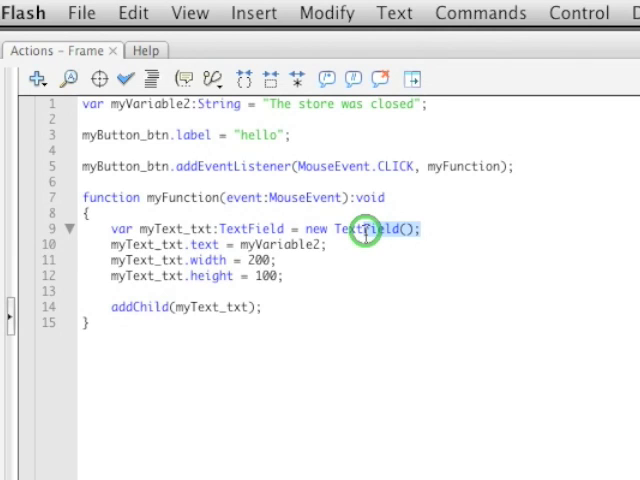
double_click(364, 228)
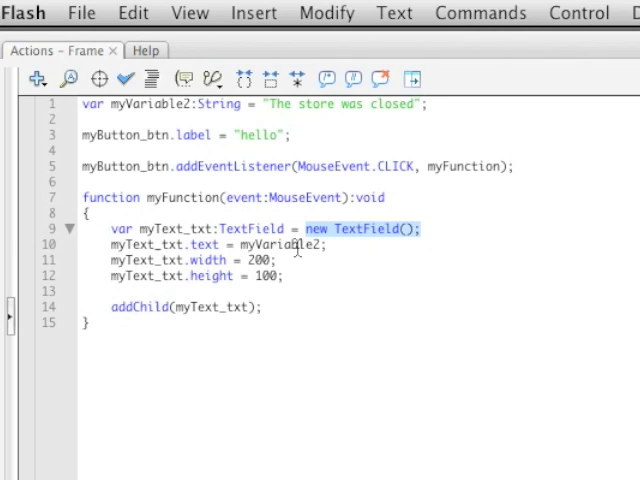
click(180, 246)
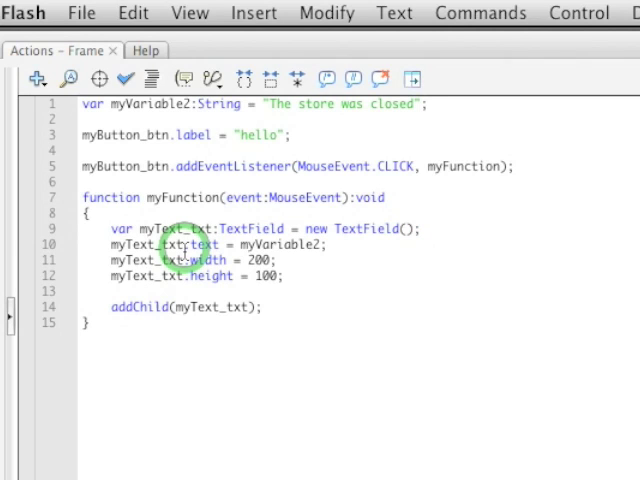